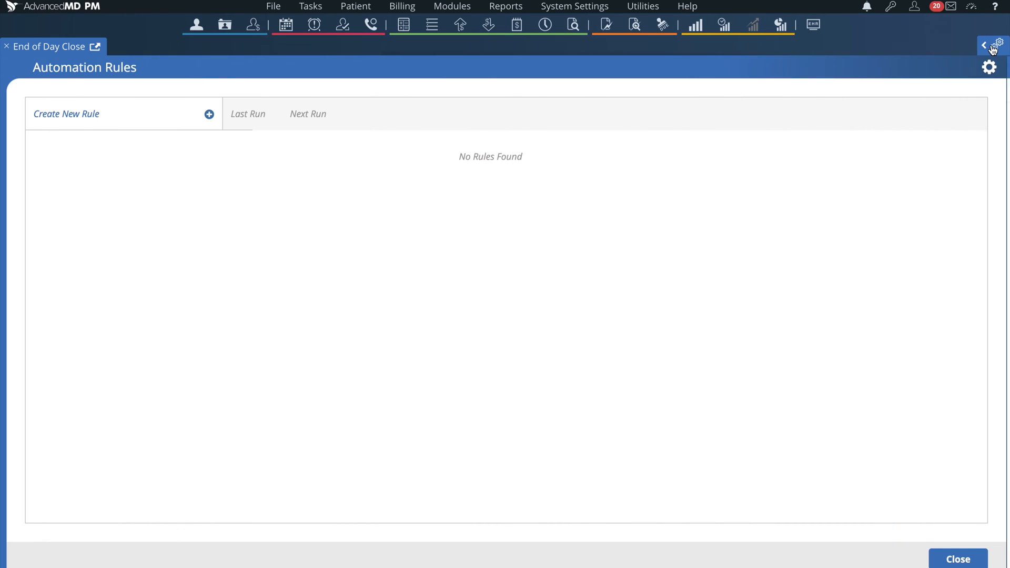
# - Expand the Automation Center side panel listing End of Day Close and ERA Automation
pyautogui.click(985, 47)
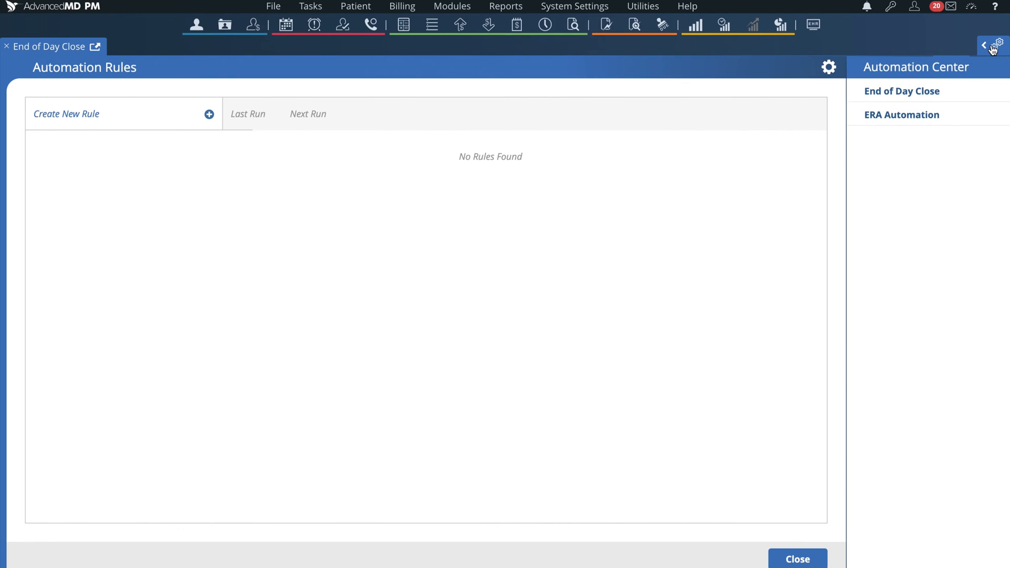
pyautogui.click(67, 113)
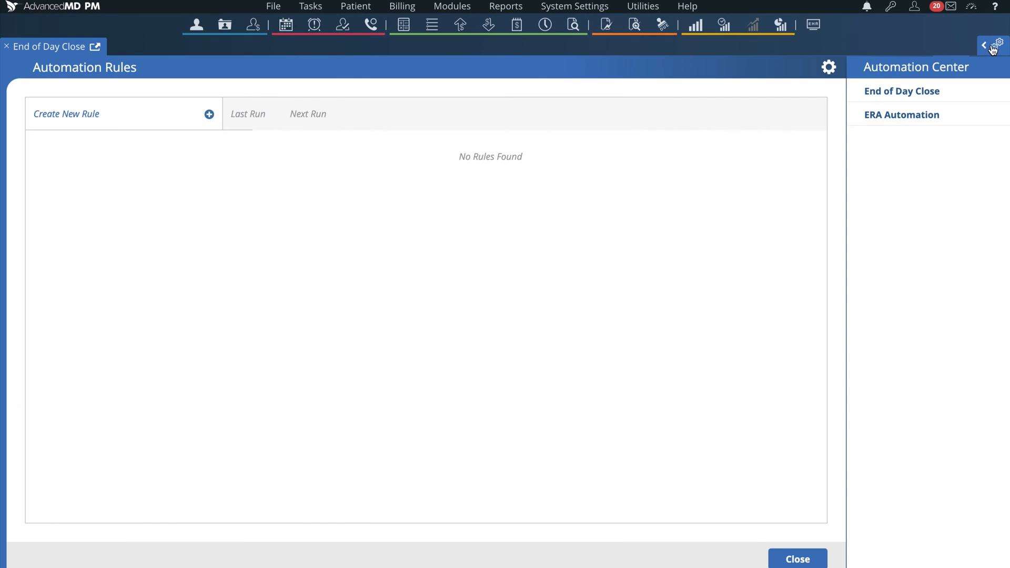
# - Create a rule named 'End of day' with deposit slip provider range JONES to JONES
pyautogui.click(67, 113)
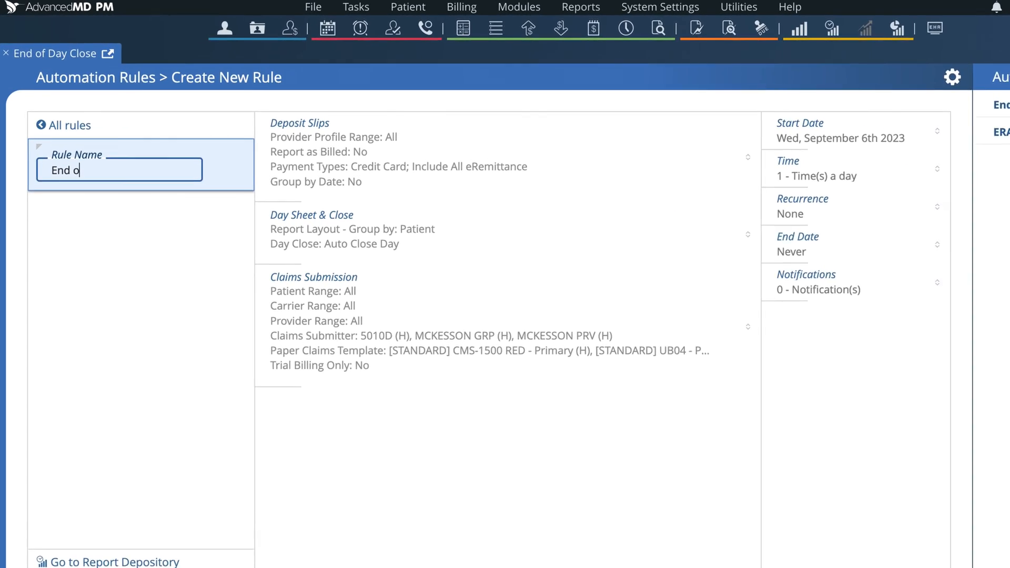
pyautogui.write('f day')
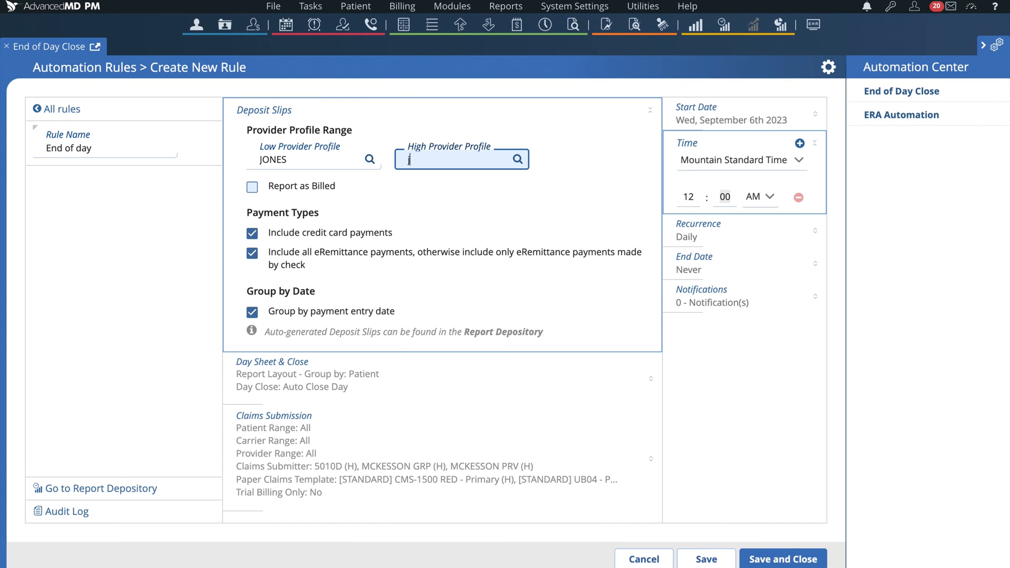
pyautogui.write('jones')
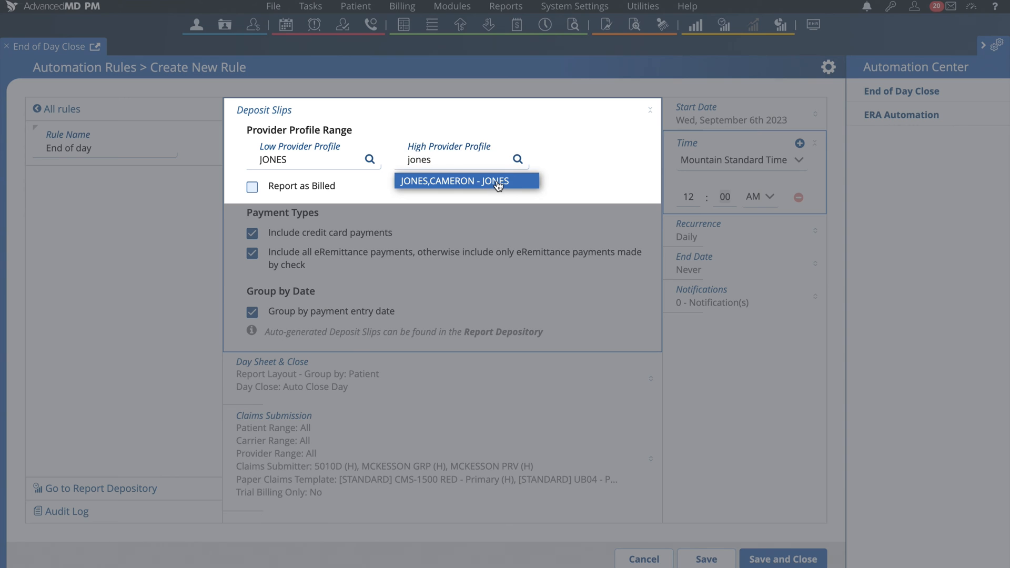
pyautogui.click(466, 180)
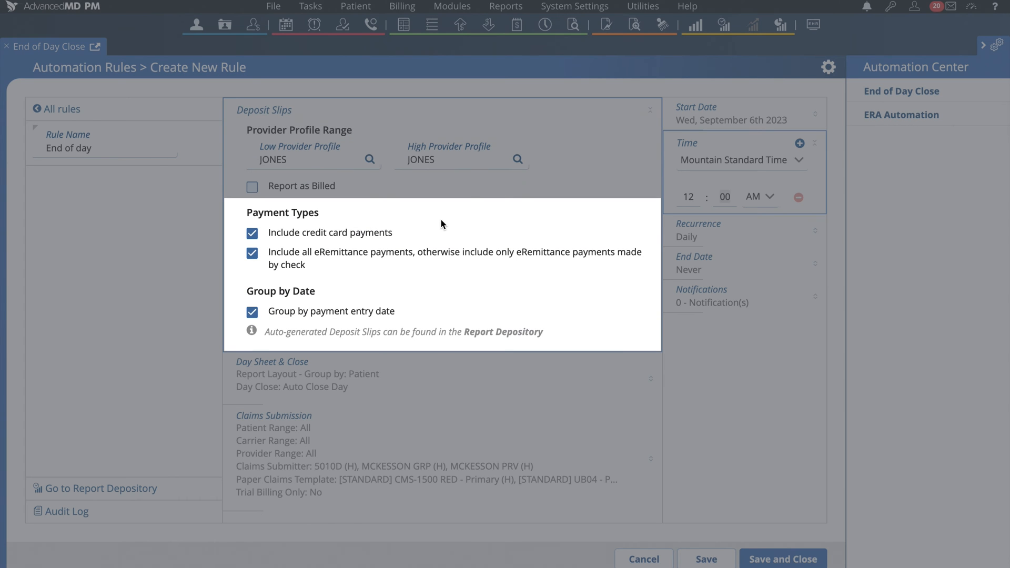